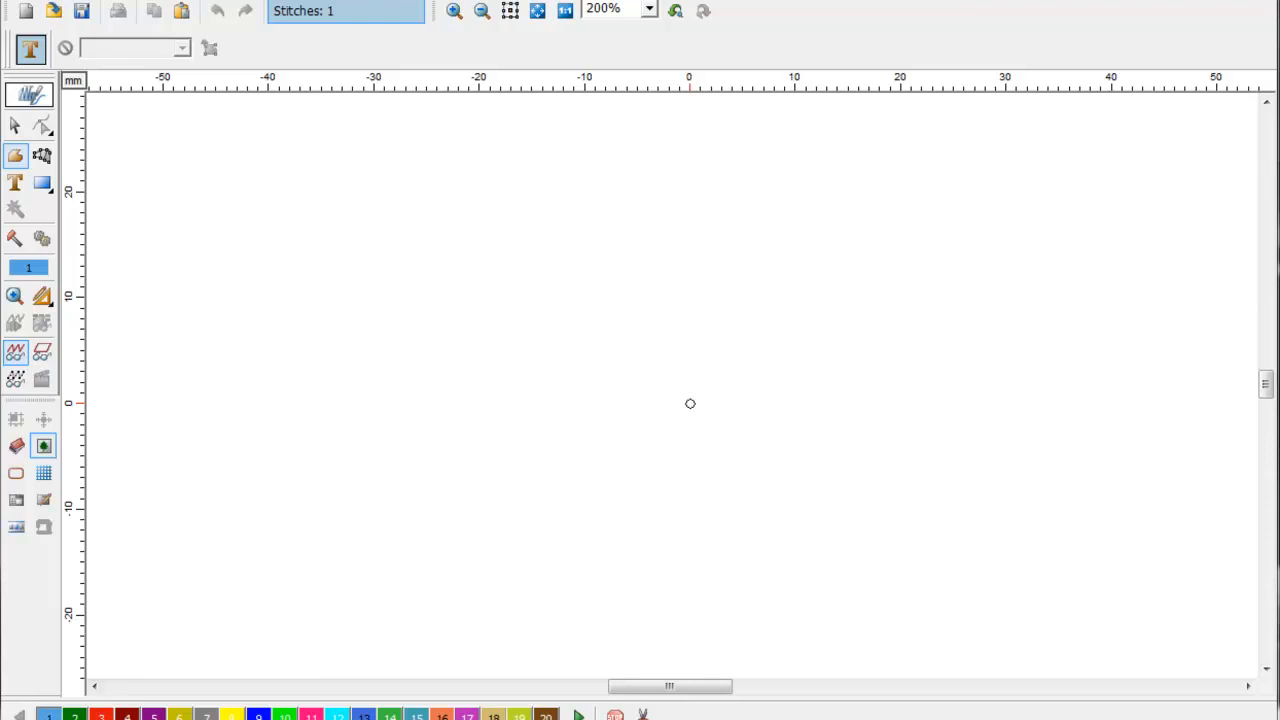
pyautogui.moveTo(690, 403)
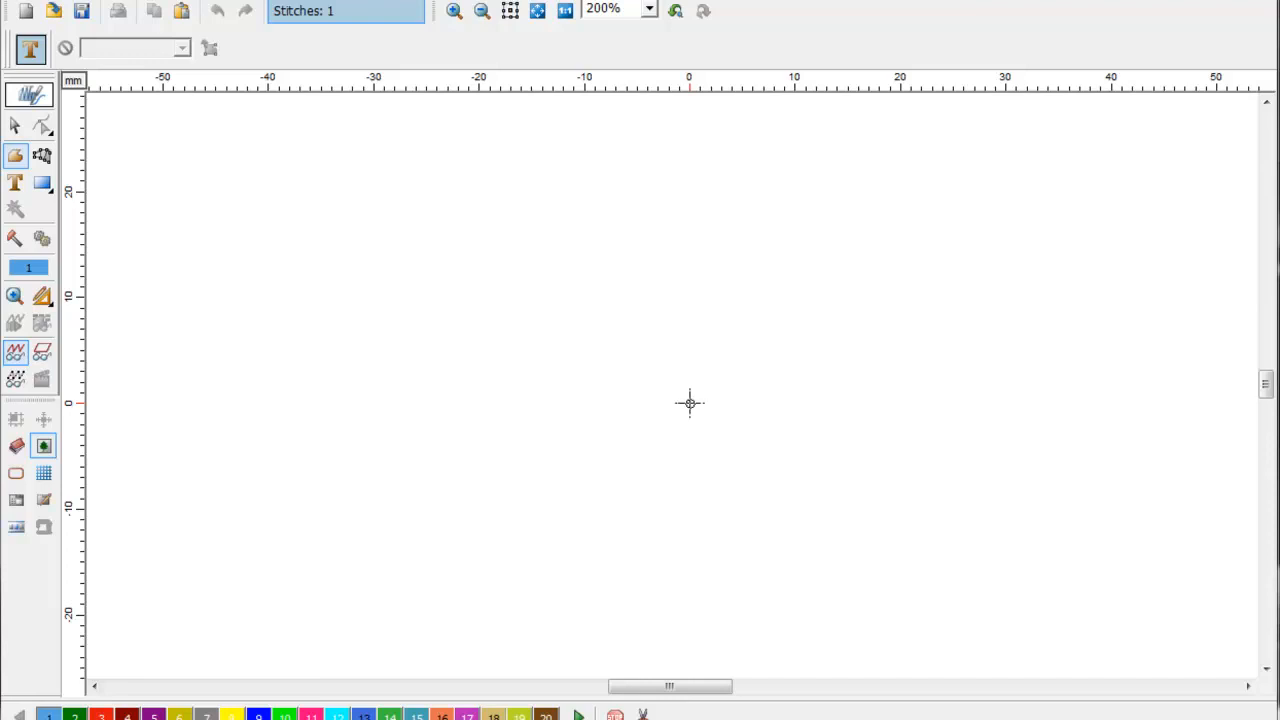
# - Place a text object on the canvas and enter COMPUCON in the College font
pyautogui.click(15, 182)
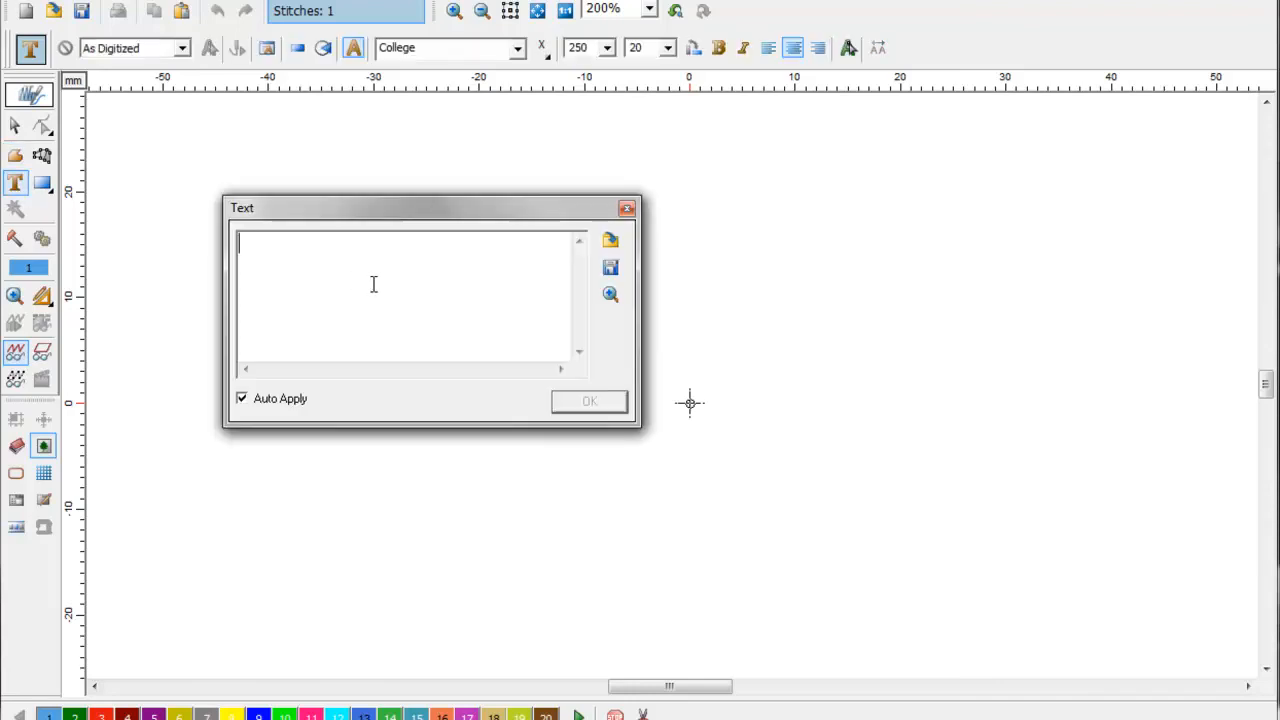
pyautogui.write('CO')
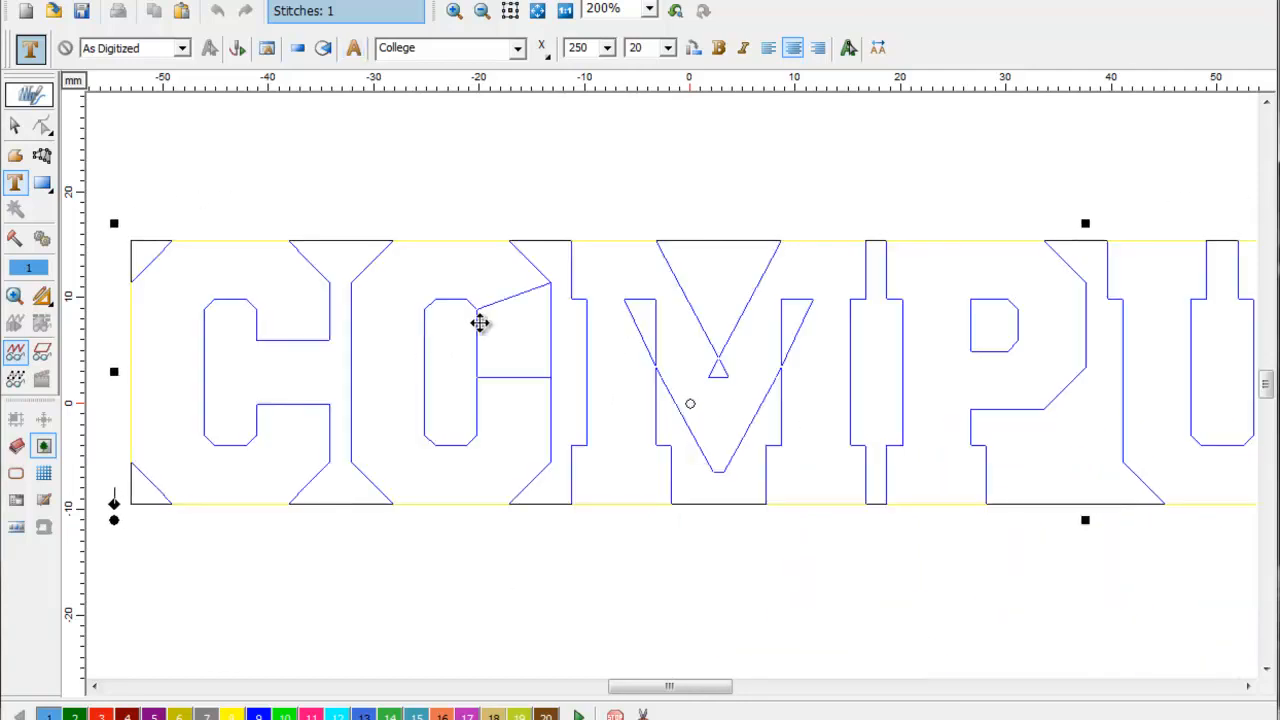
# - Apply the Arc Up envelope to COMPUCON and zoom to fit the whole word
pyautogui.click(297, 47)
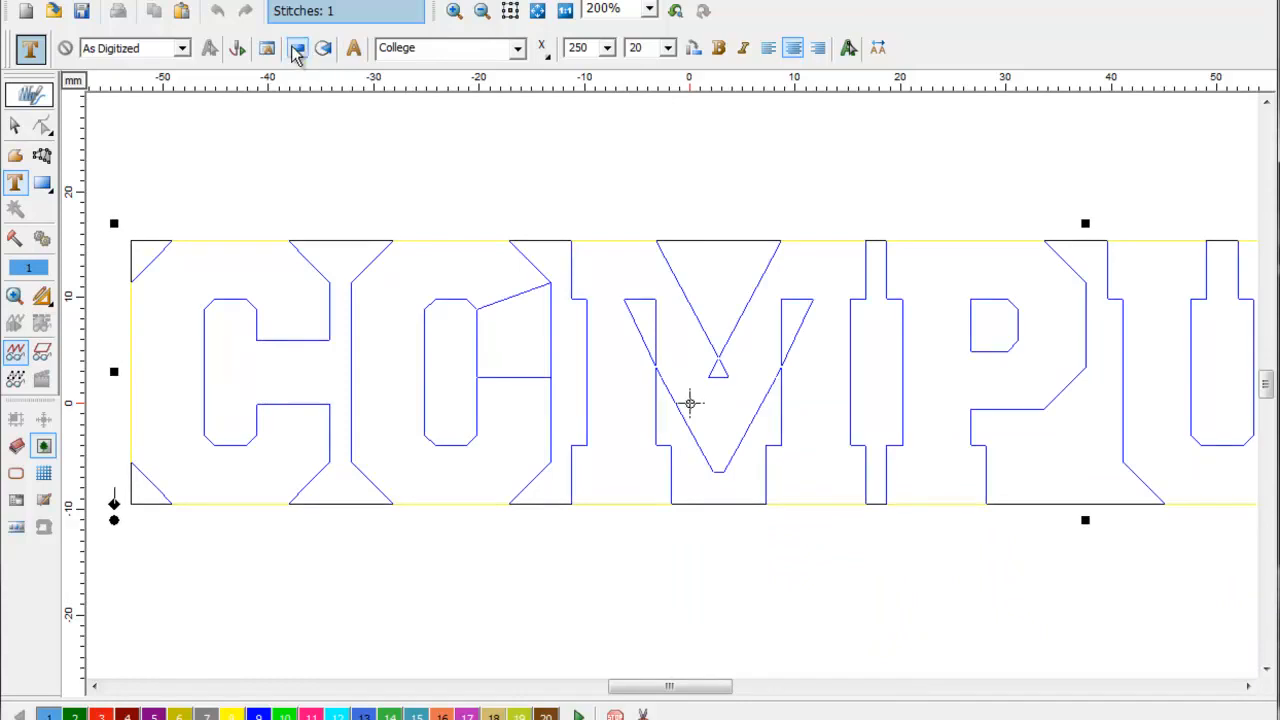
pyautogui.click(297, 48)
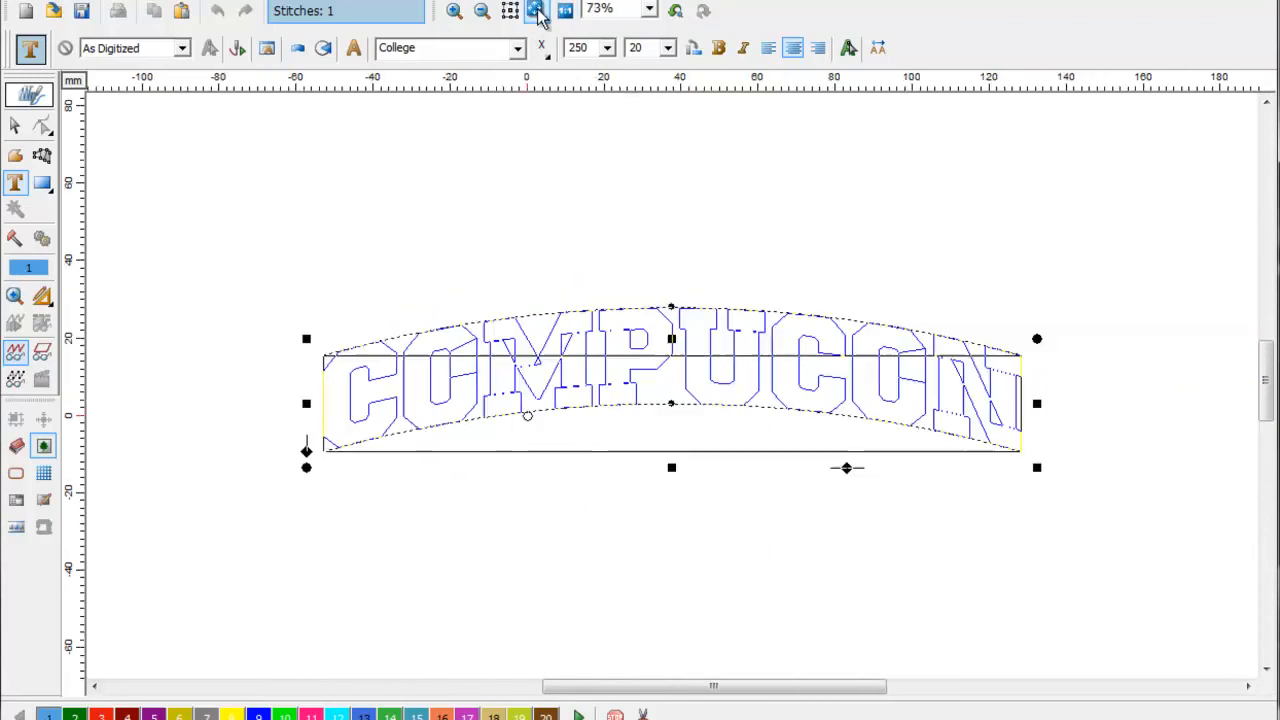
# - Open Embroidery Settings for the arched COMPUCON text from its context menu
pyautogui.rightClick(655, 358)
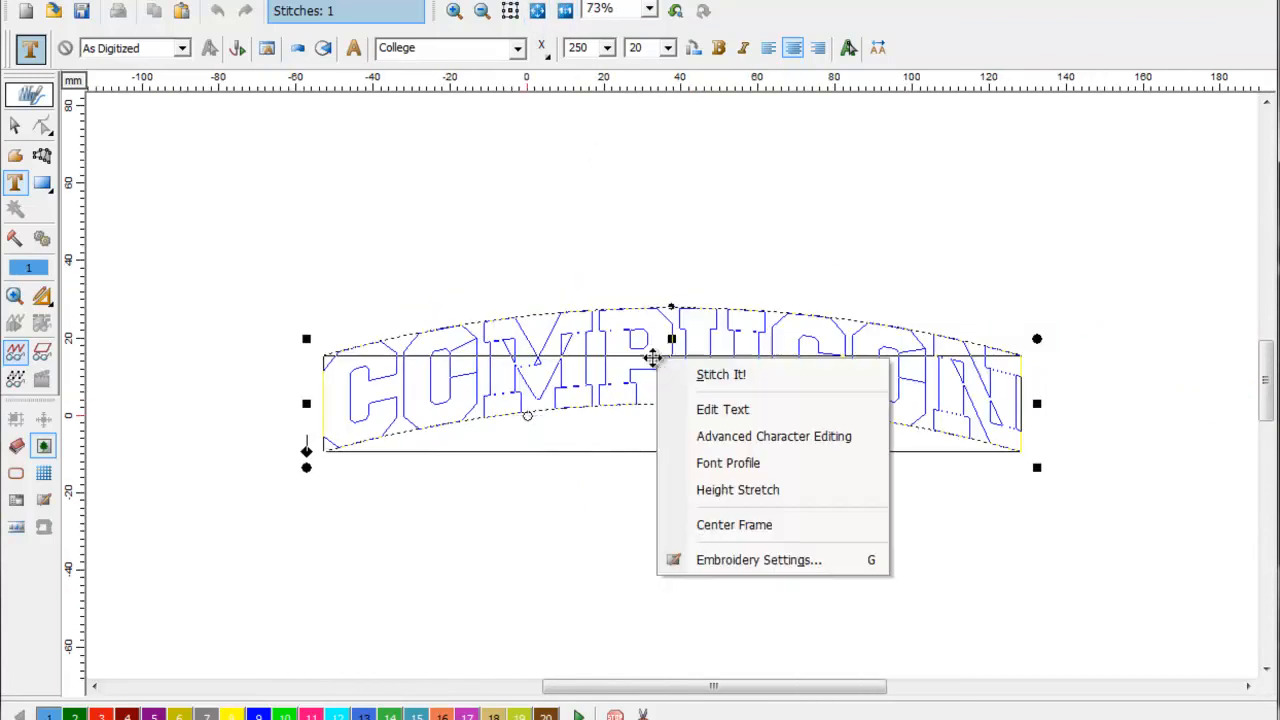
pyautogui.click(758, 559)
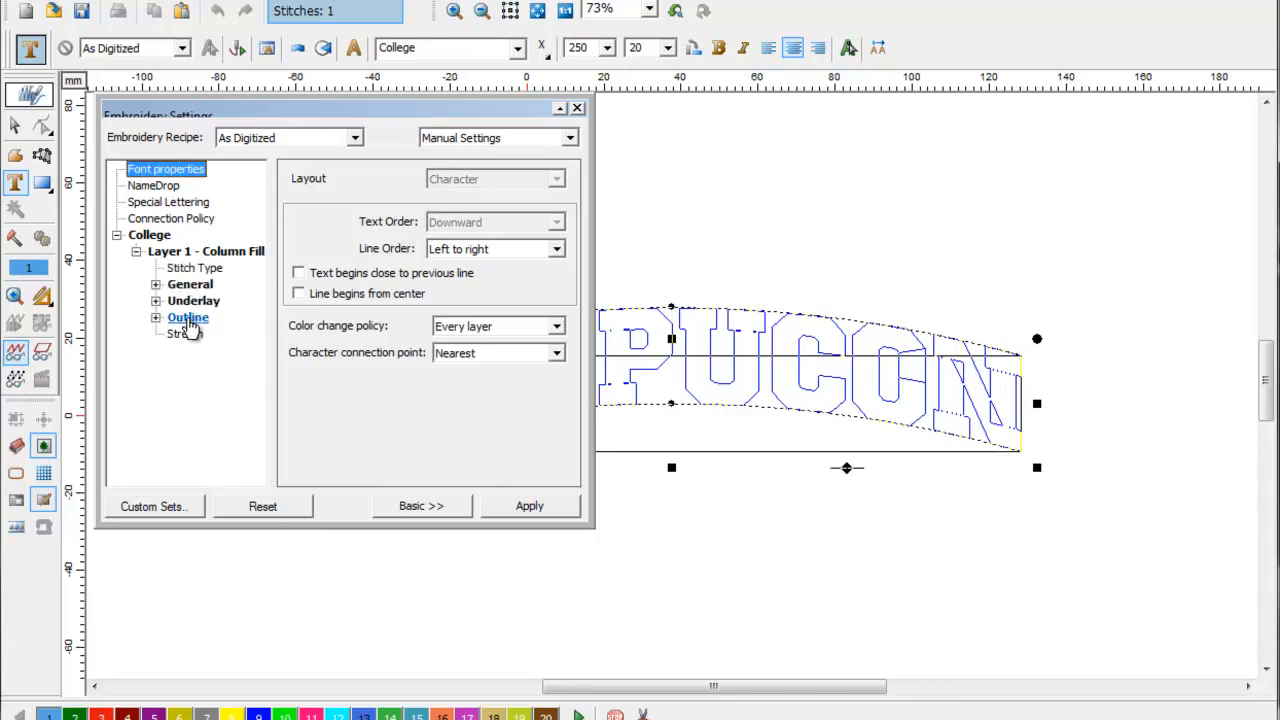
# - Set the column fill outline colour to Needle 3 (red)
pyautogui.click(188, 318)
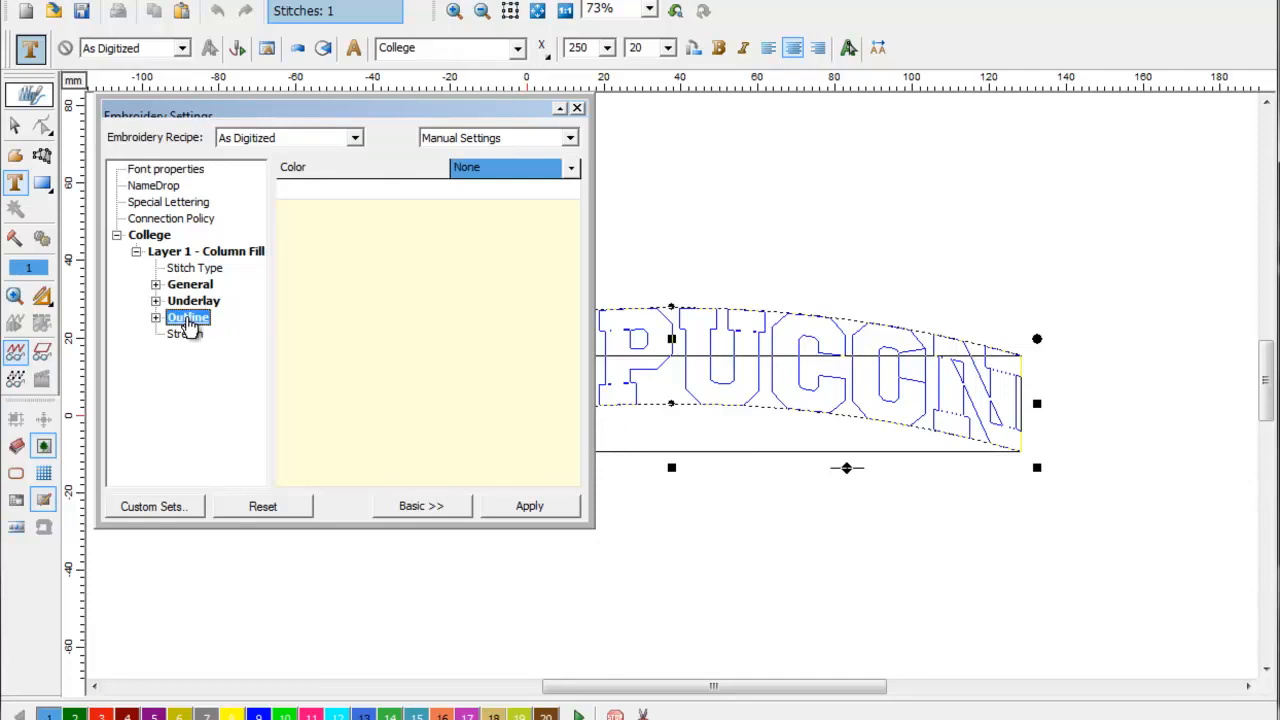
pyautogui.click(570, 167)
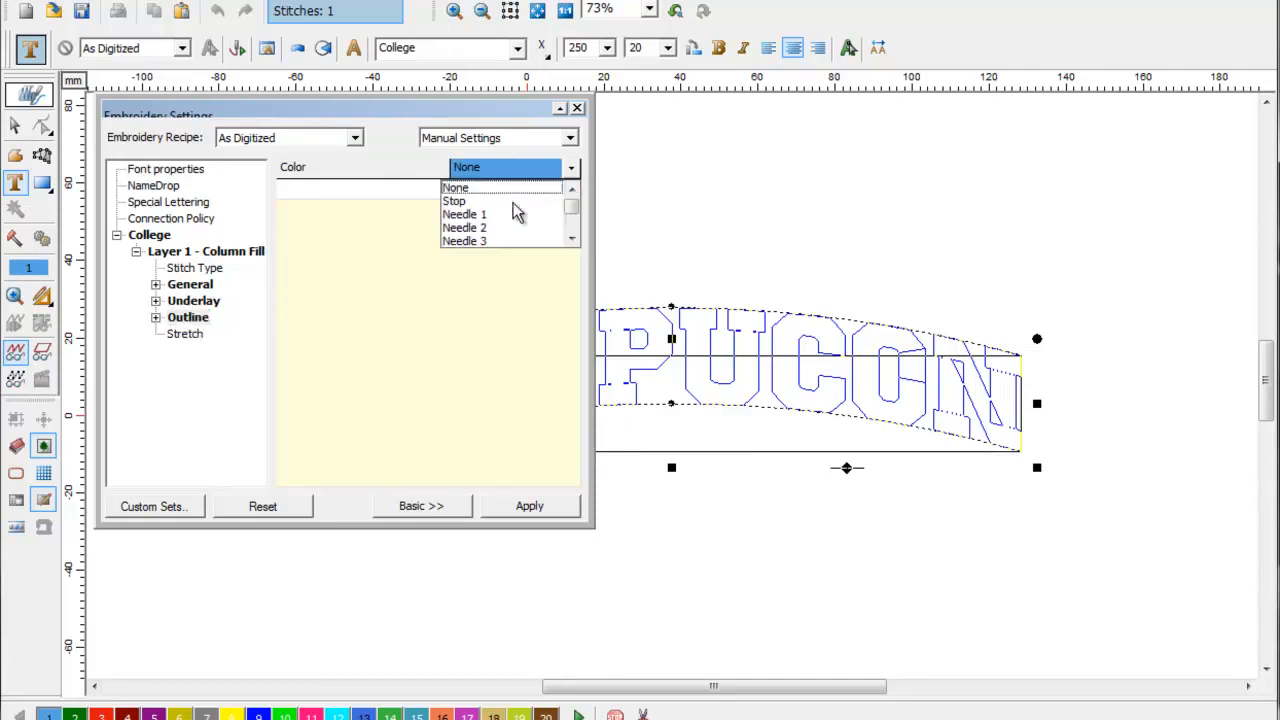
pyautogui.click(463, 241)
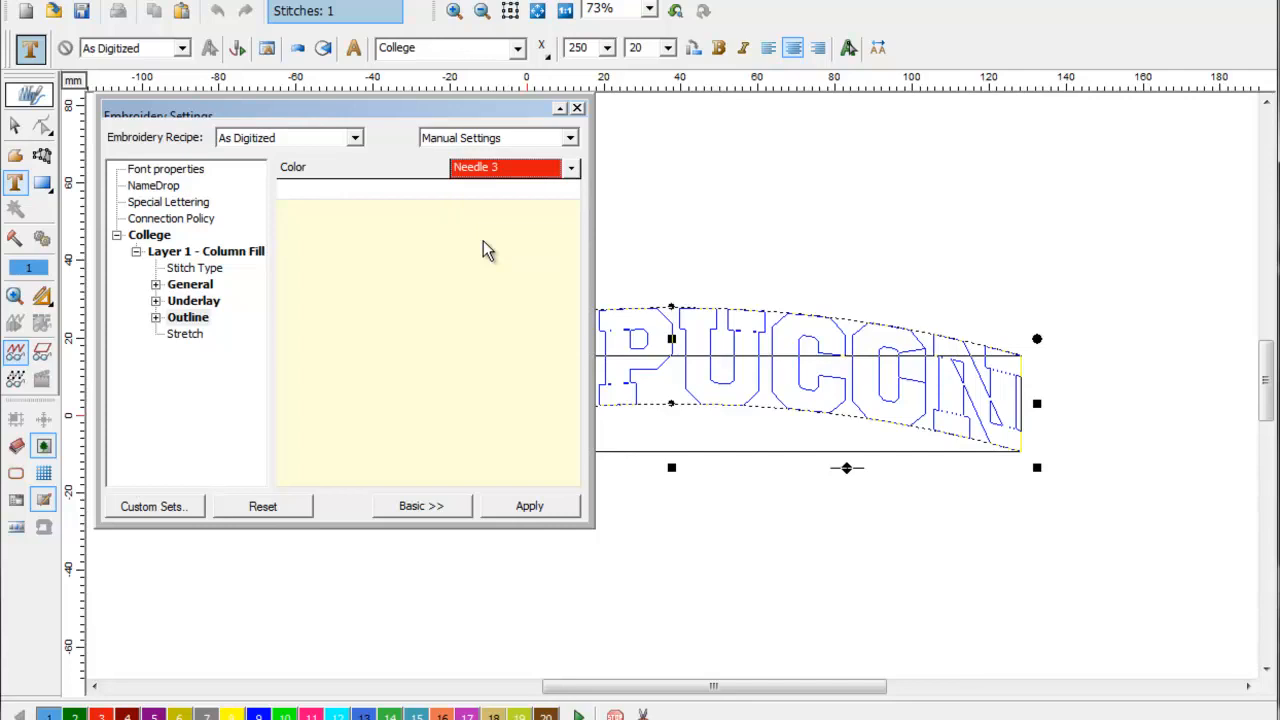
pyautogui.moveTo(163, 328)
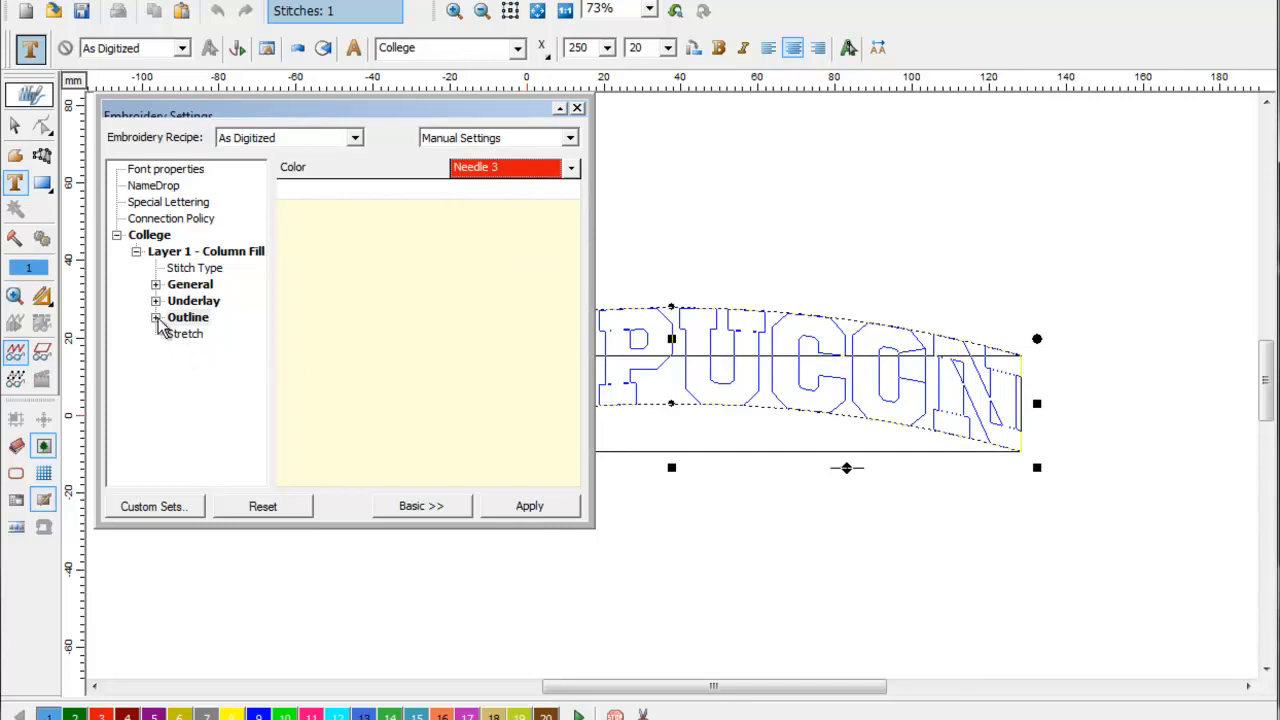
# - Expand Outline, review Running Stitch and Satin Outline settings, then apply and close
pyautogui.click(156, 317)
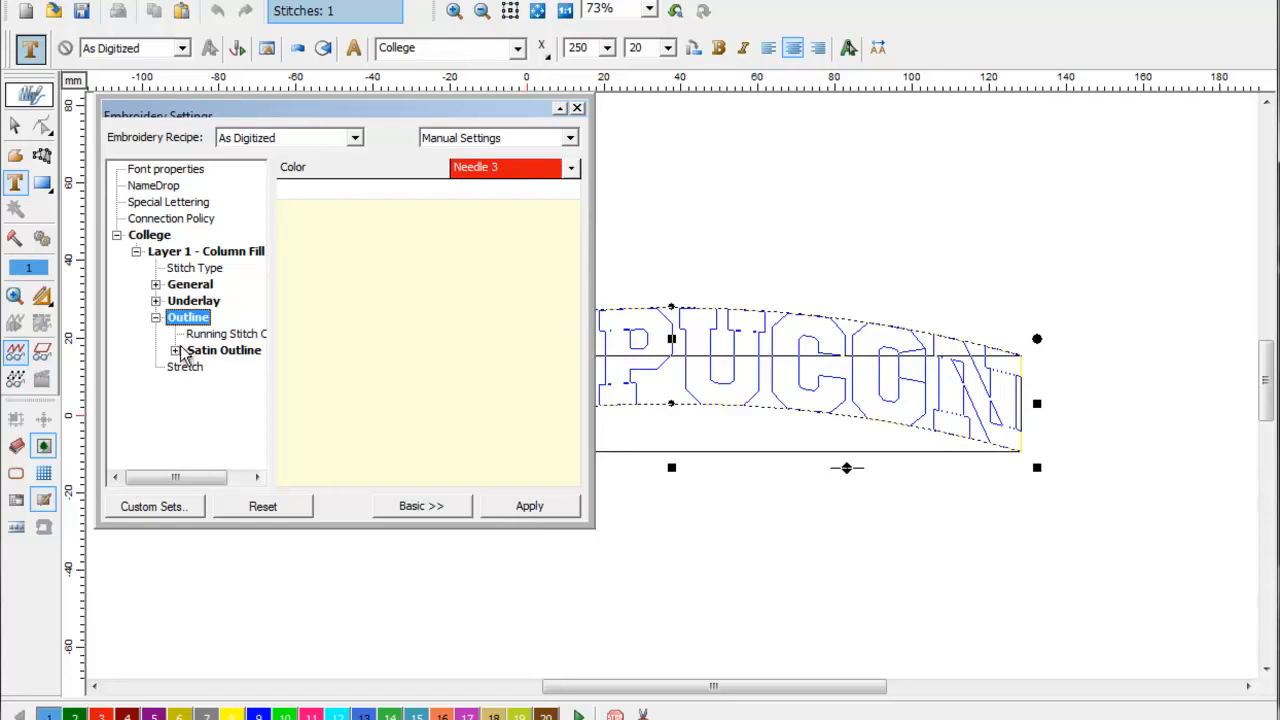
pyautogui.click(223, 350)
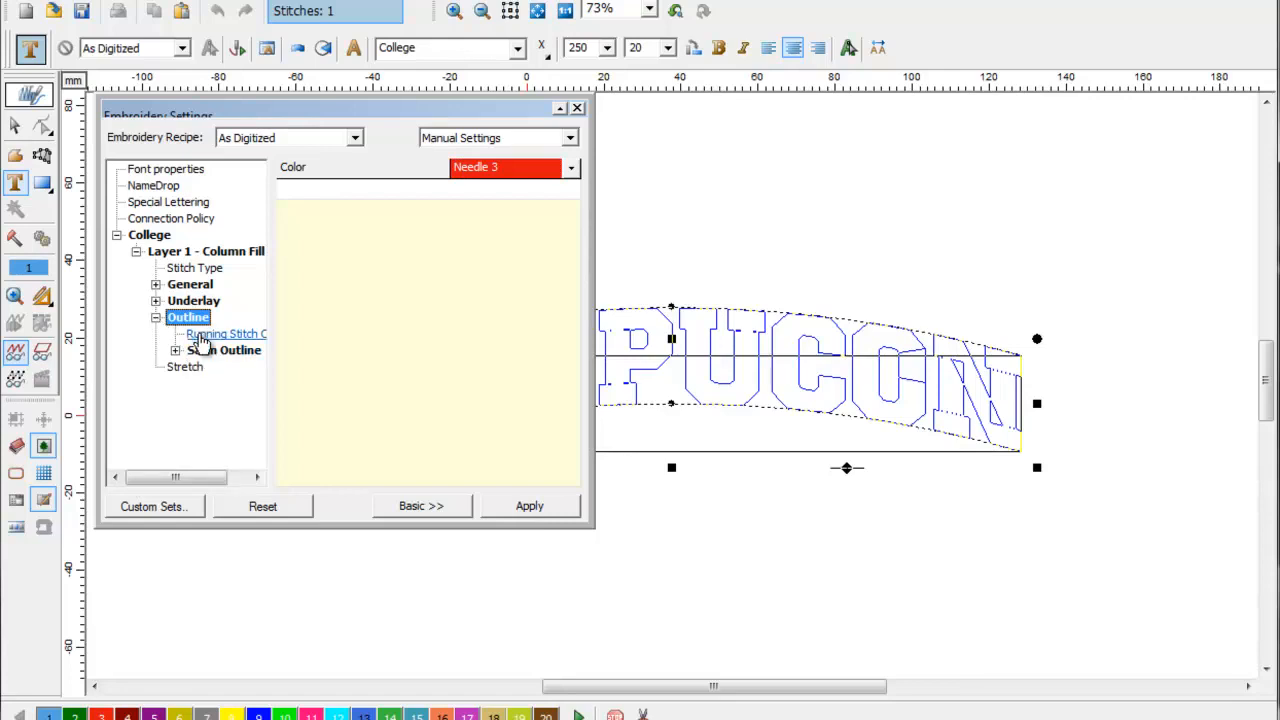
pyautogui.click(223, 350)
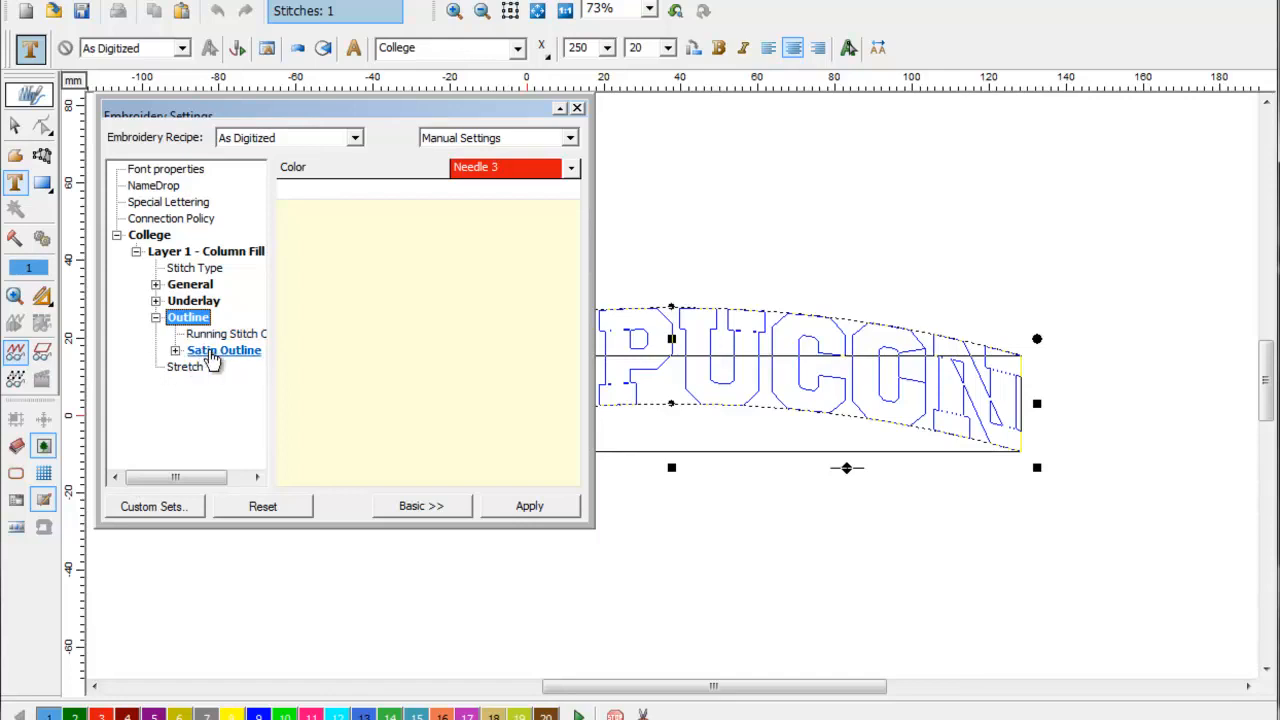
pyautogui.click(224, 350)
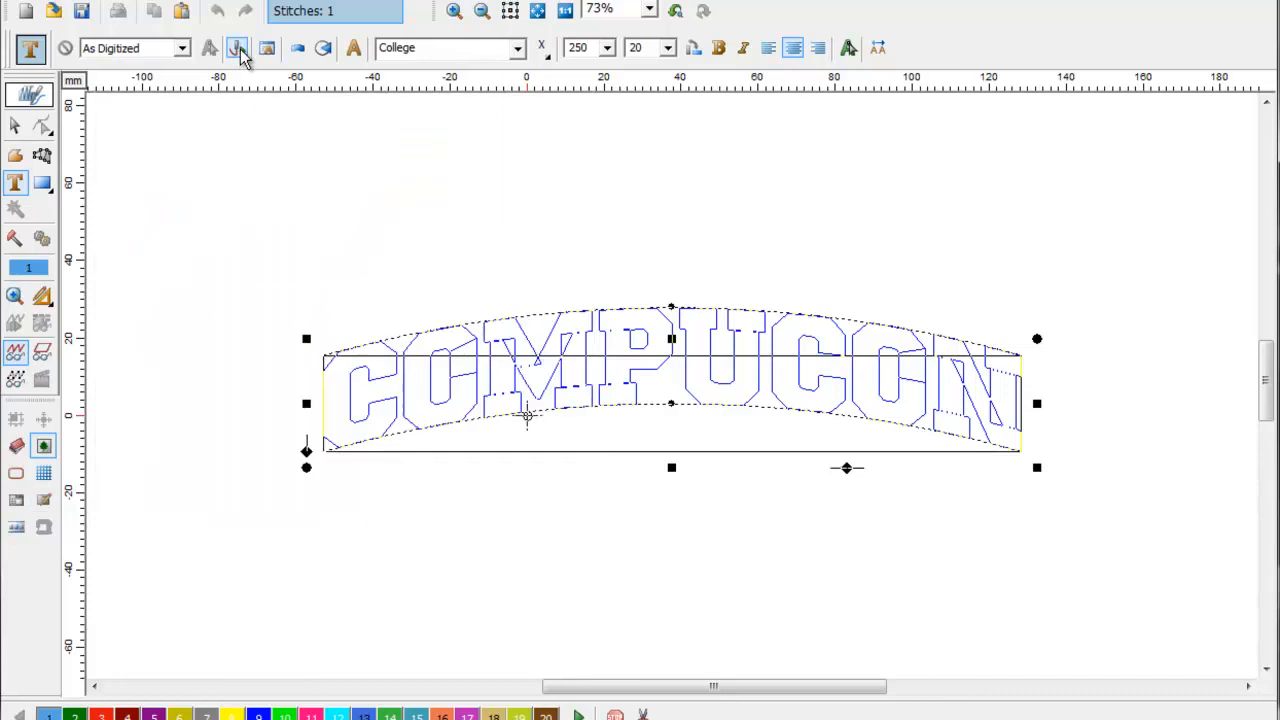
# - Stitch the lettering (16167 stitches) and preview it in Realistic View
pyautogui.click(237, 48)
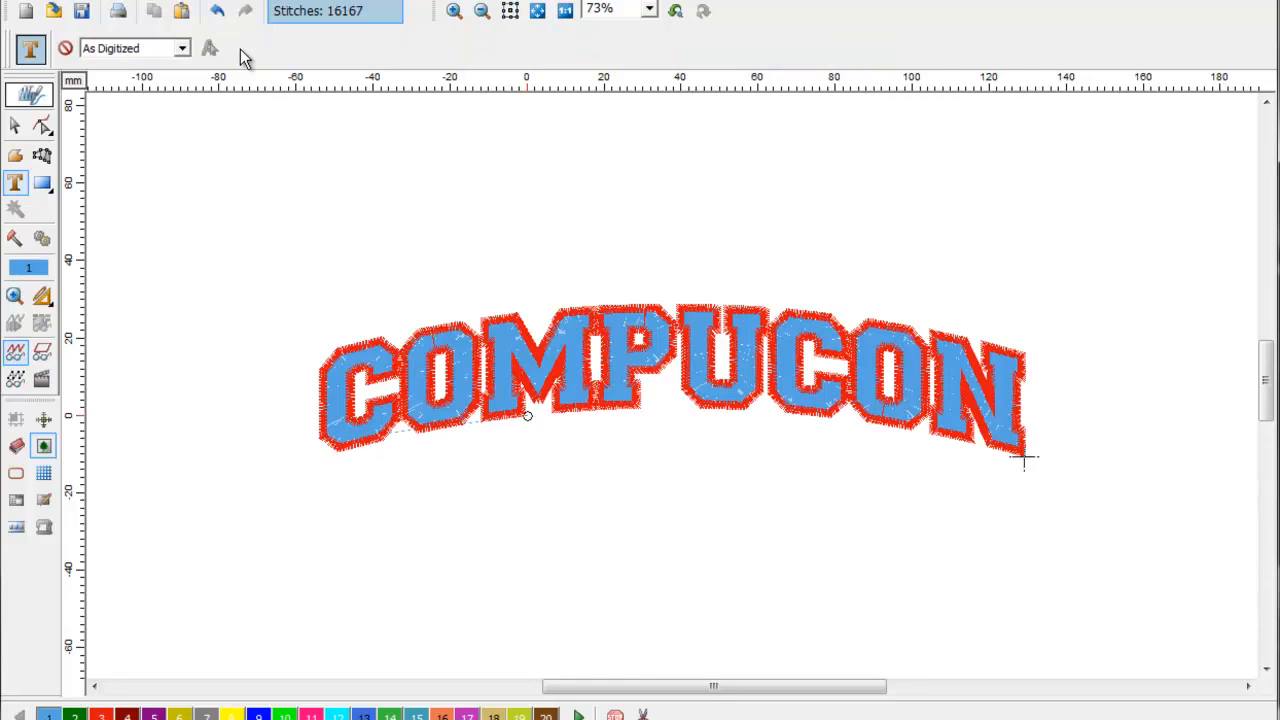
pyautogui.click(43, 378)
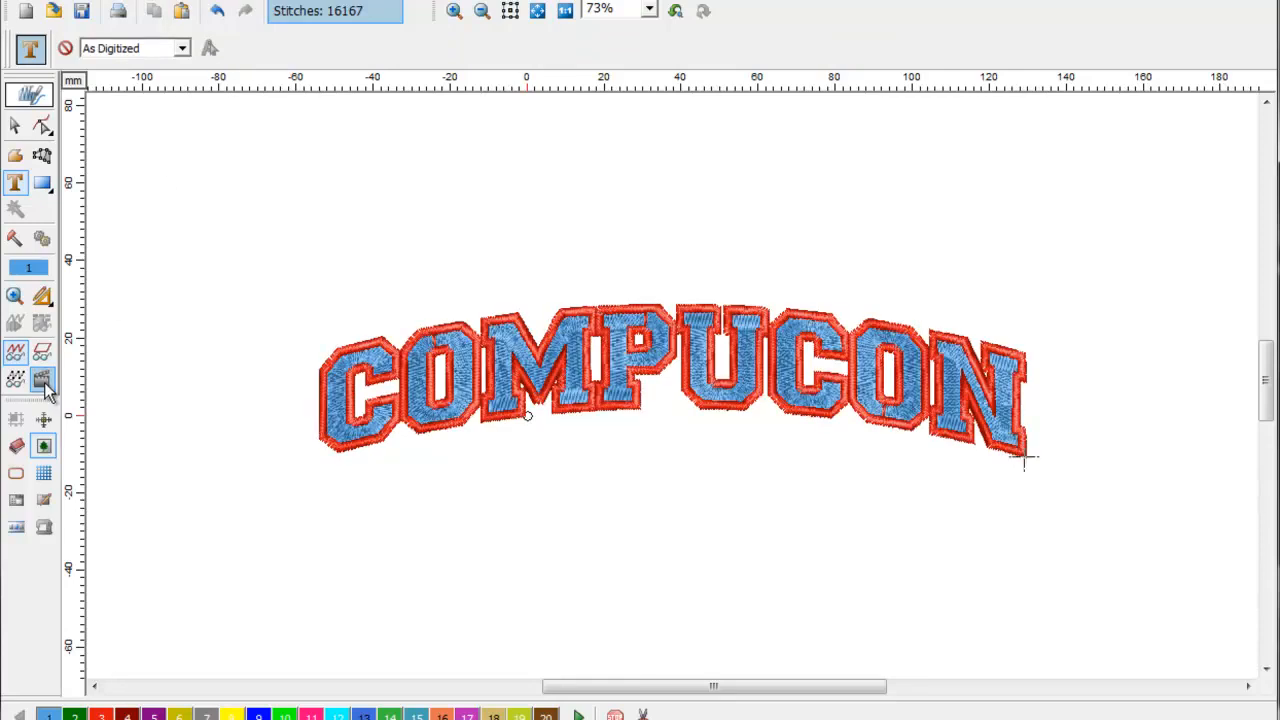